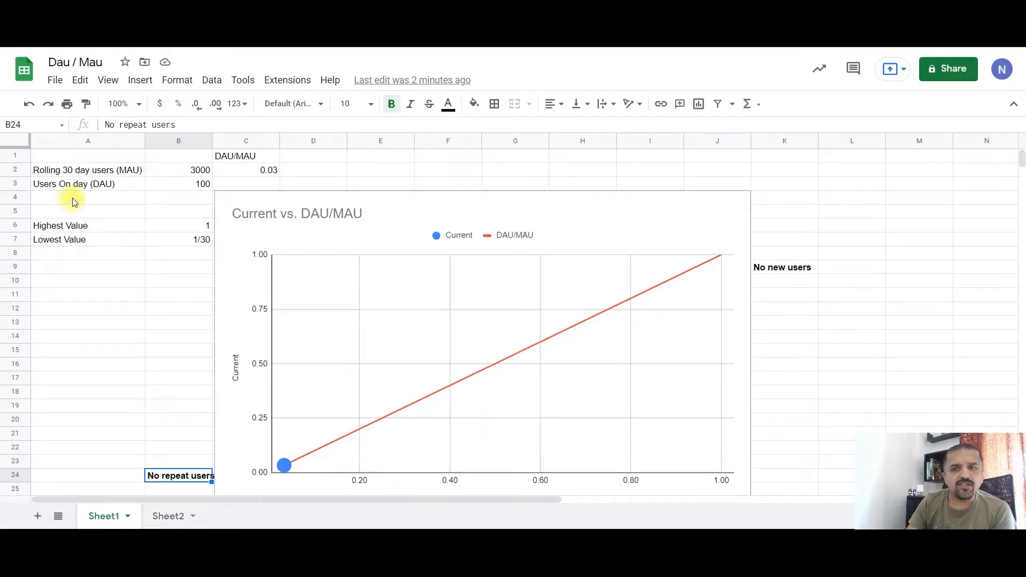
- Inspect the Lowest Value 1/30 entry, the 3000 monthly users and the DAU/MAU ratio formula
{"action": "left_click", "coordinate": [86, 184]}
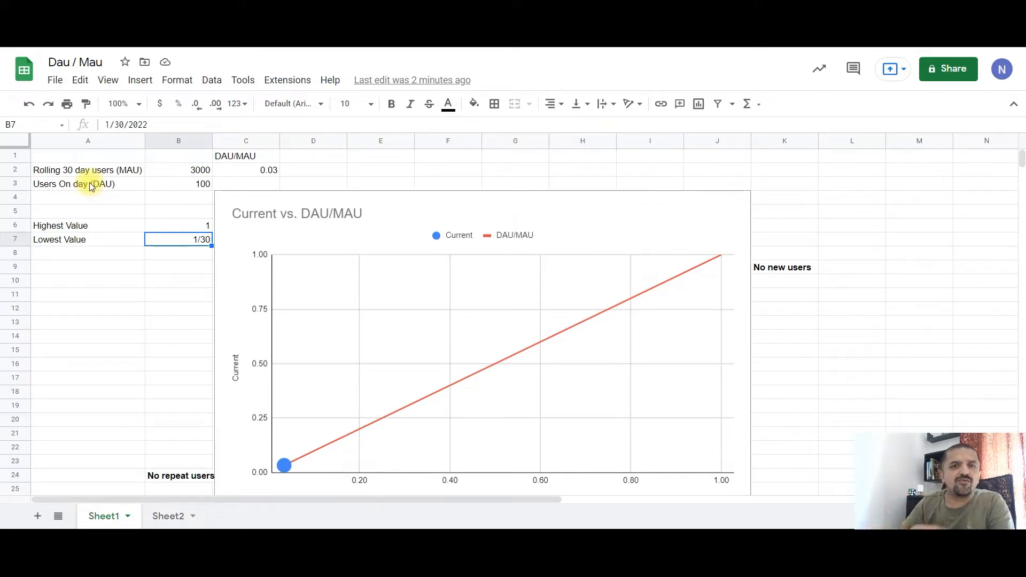
{"action": "left_click", "coordinate": [177, 196]}
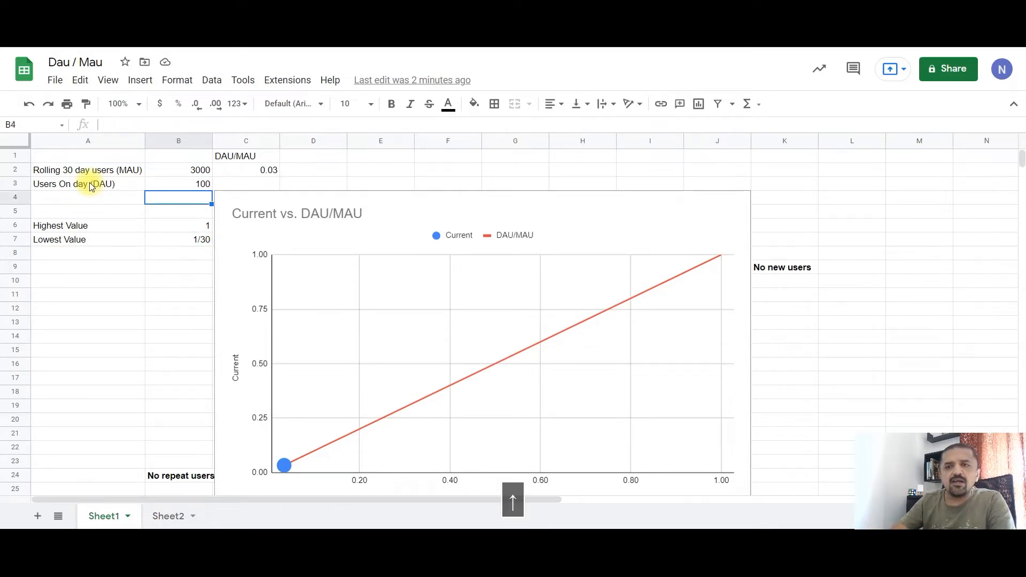
{"action": "left_click", "coordinate": [178, 170]}
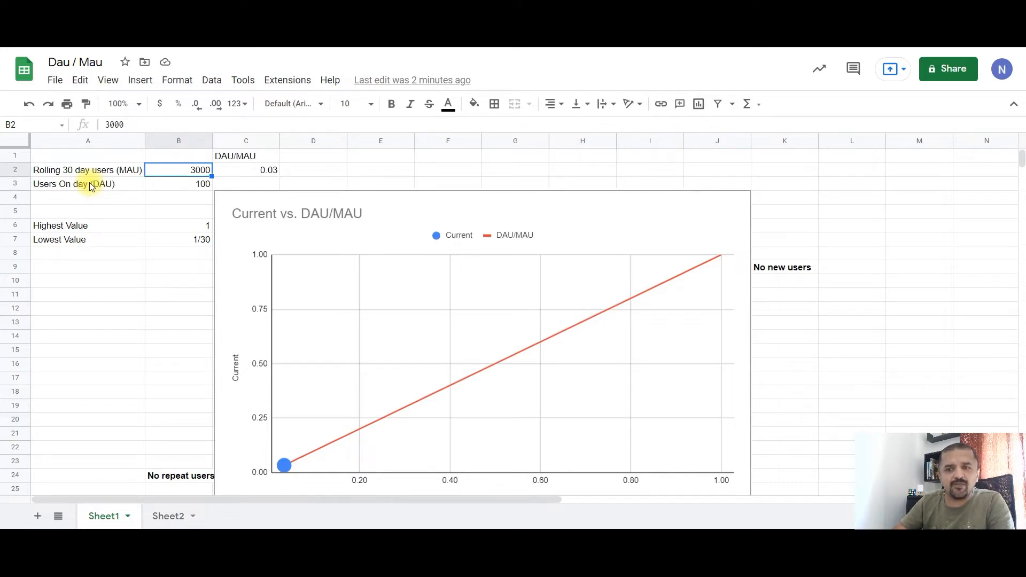
{"action": "left_click", "coordinate": [246, 170]}
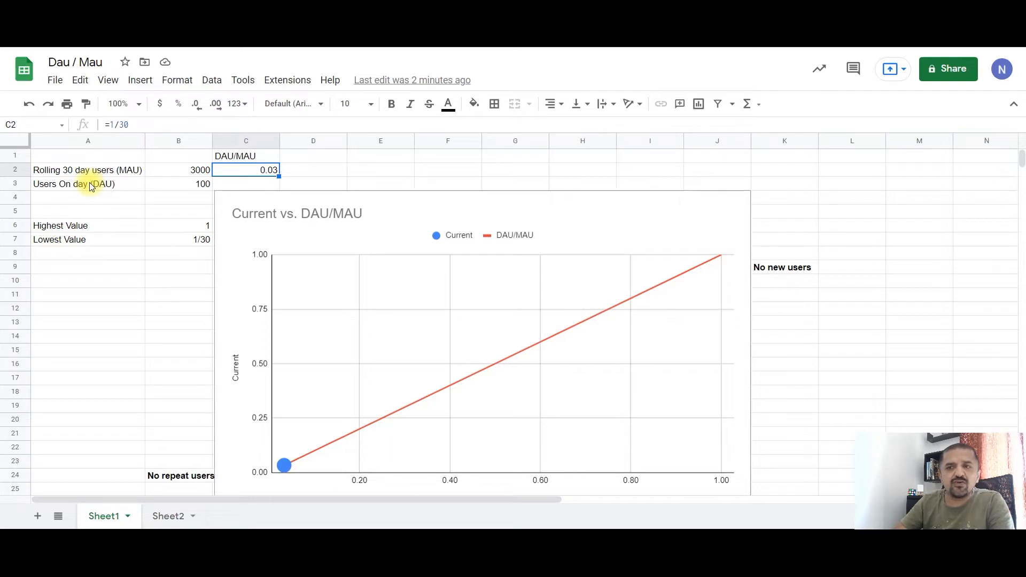
{"action": "left_click", "coordinate": [88, 169]}
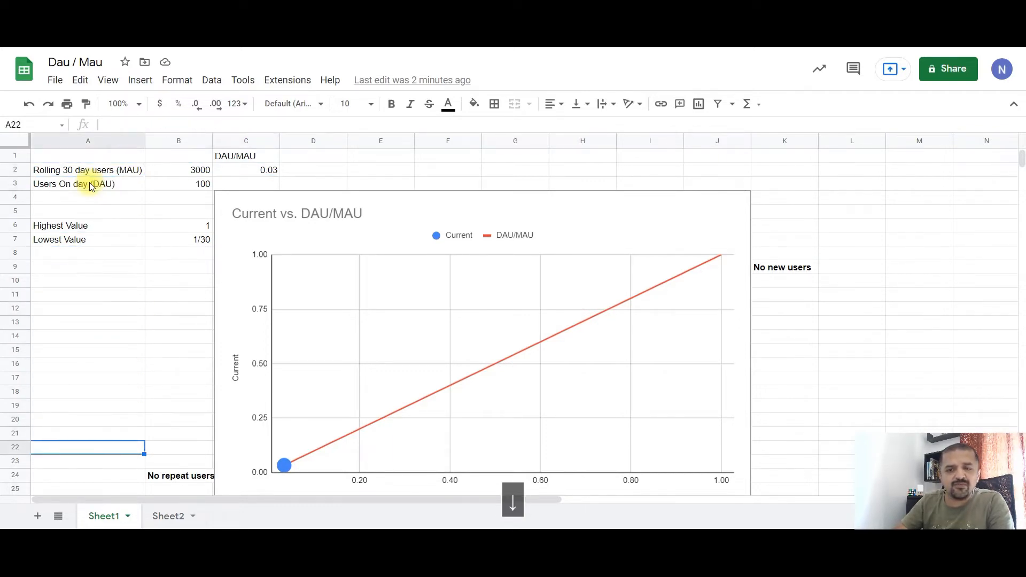
{"action": "left_click", "coordinate": [180, 476]}
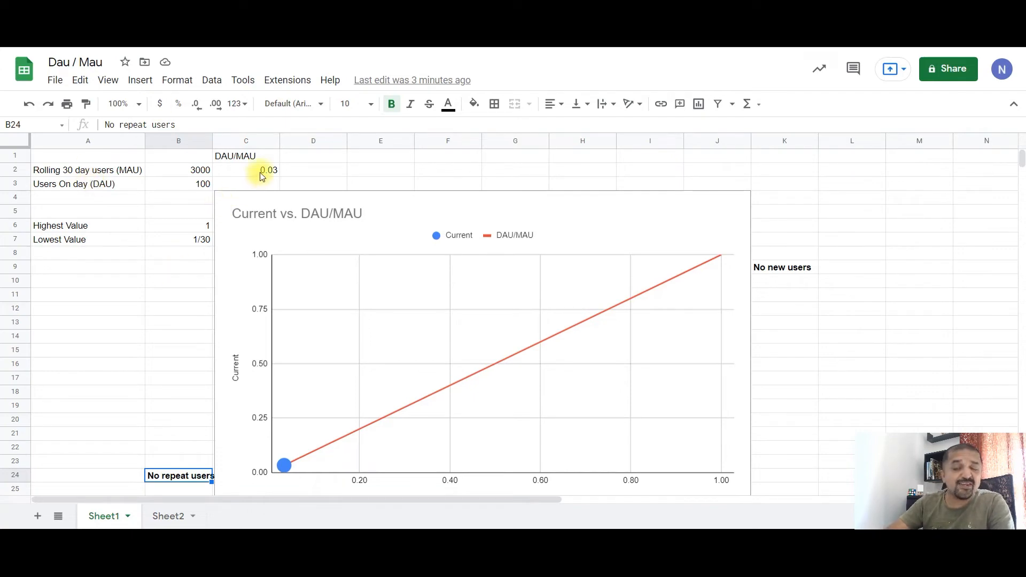
- Set daily users to 3000 so the DAU/MAU ratio reads 1.00 at the chart's top end
{"action": "left_click", "coordinate": [258, 170]}
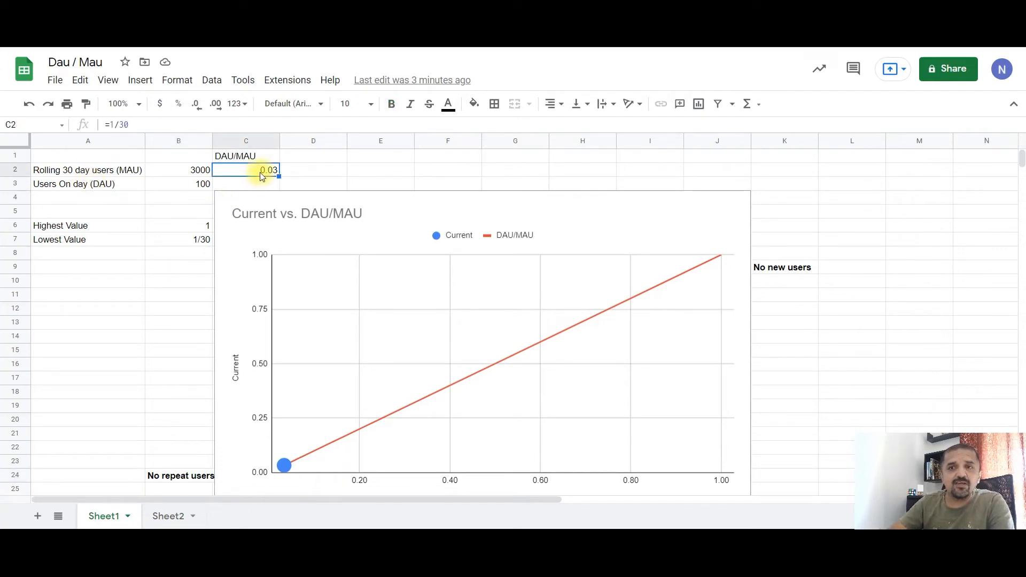
{"action": "double_click", "coordinate": [246, 170]}
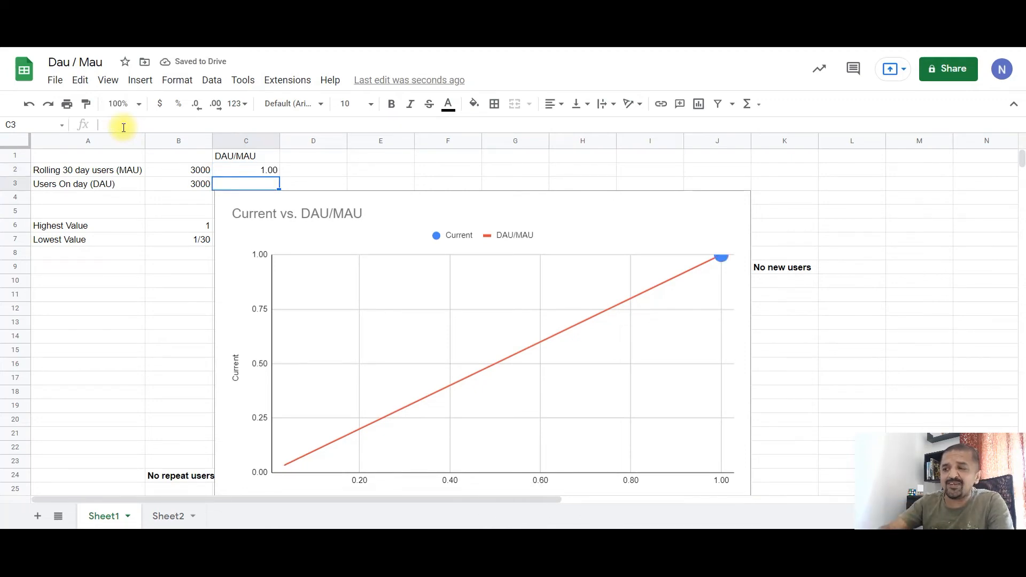
{"action": "mouse_move", "coordinate": [791, 274]}
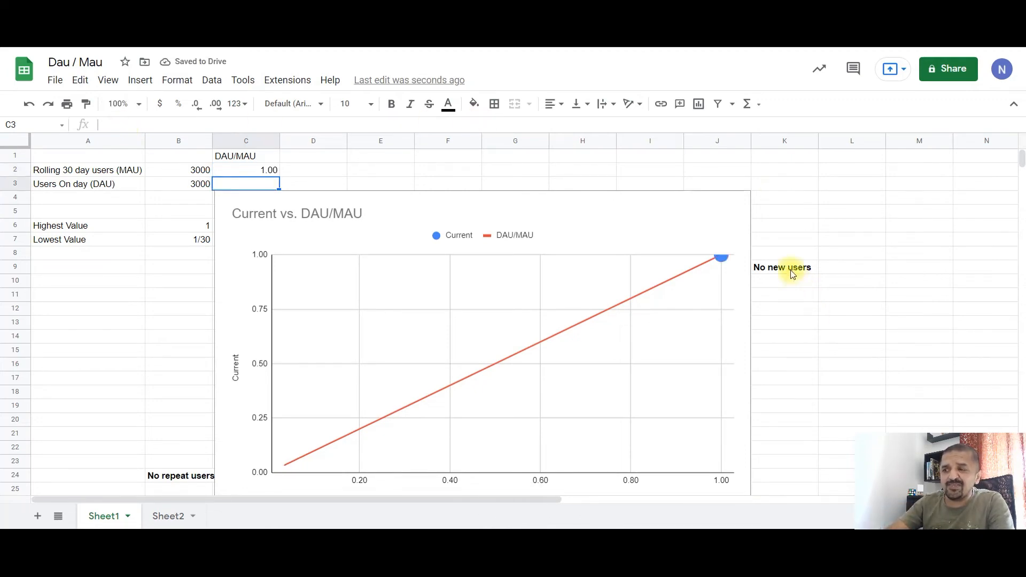
{"action": "left_click", "coordinate": [790, 267]}
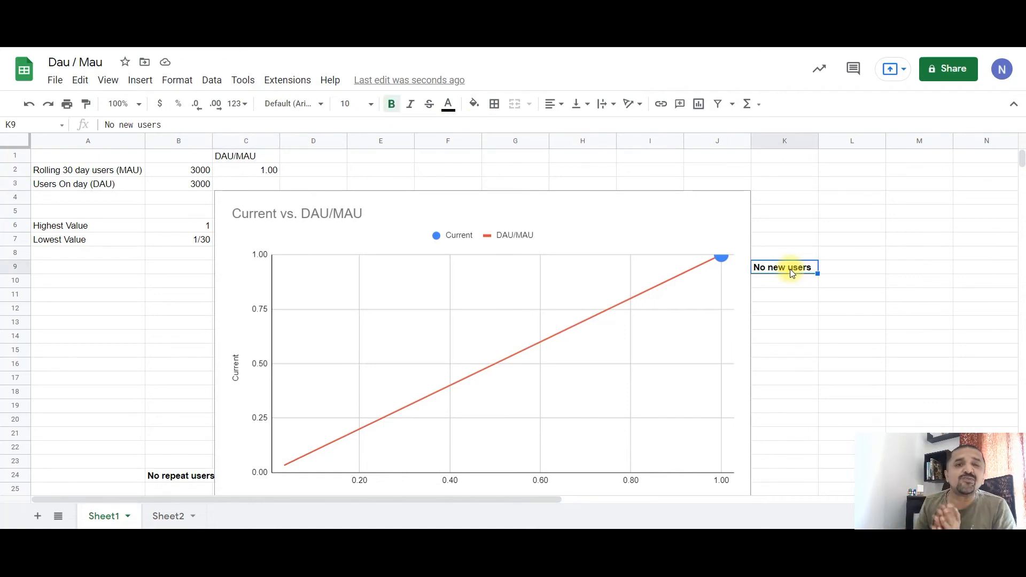